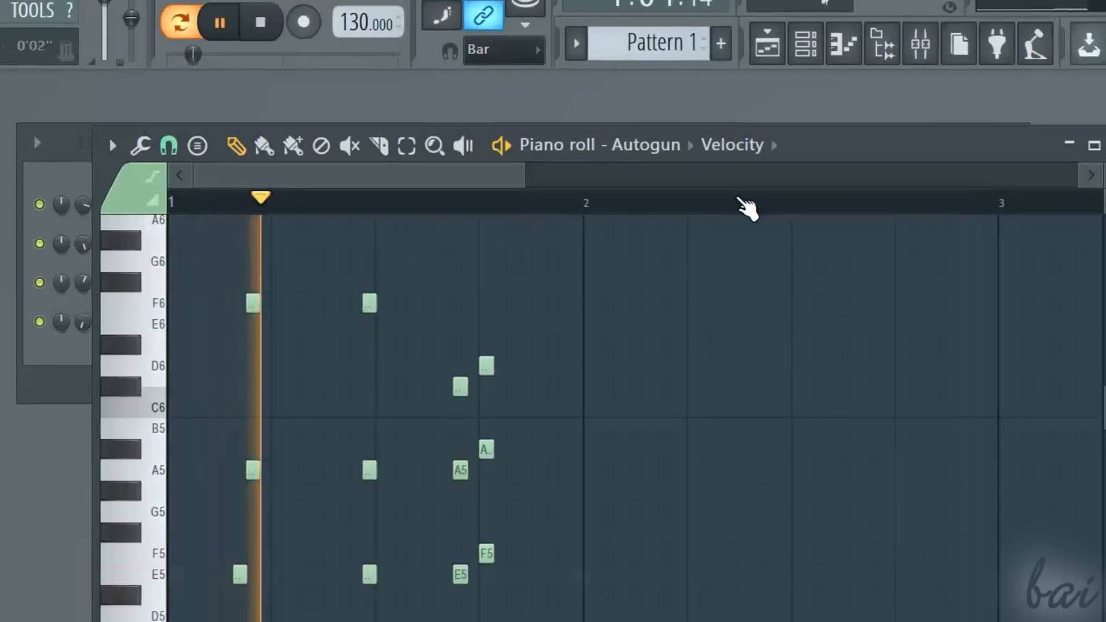
Target the event lane to Autogun Channel volume and draw a ramp rising to bar 2 then holding full.
click(734, 145)
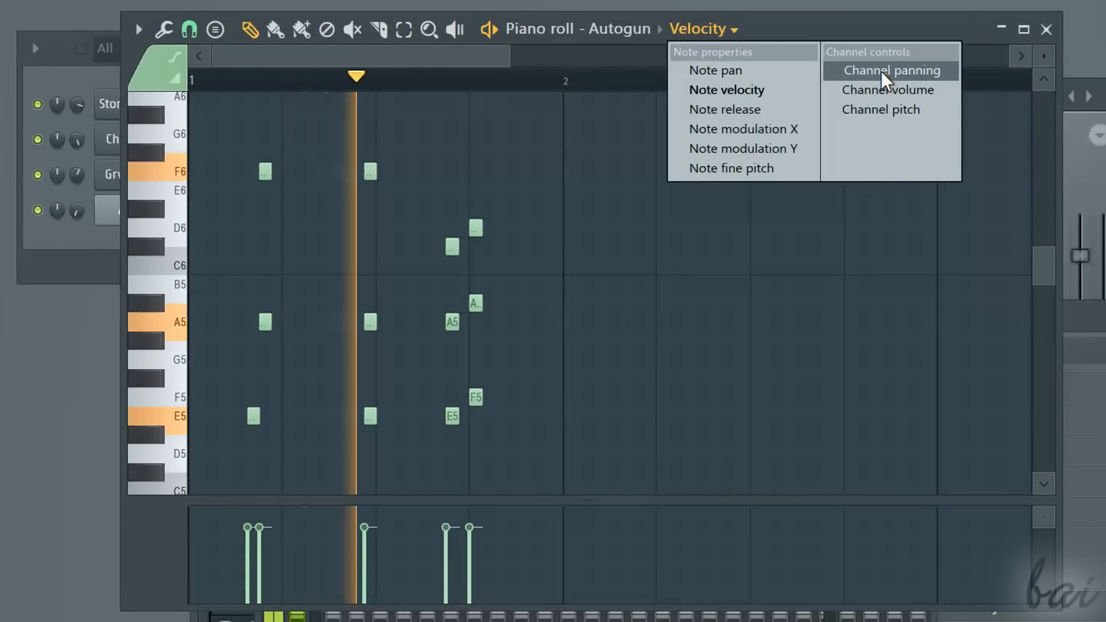
click(887, 89)
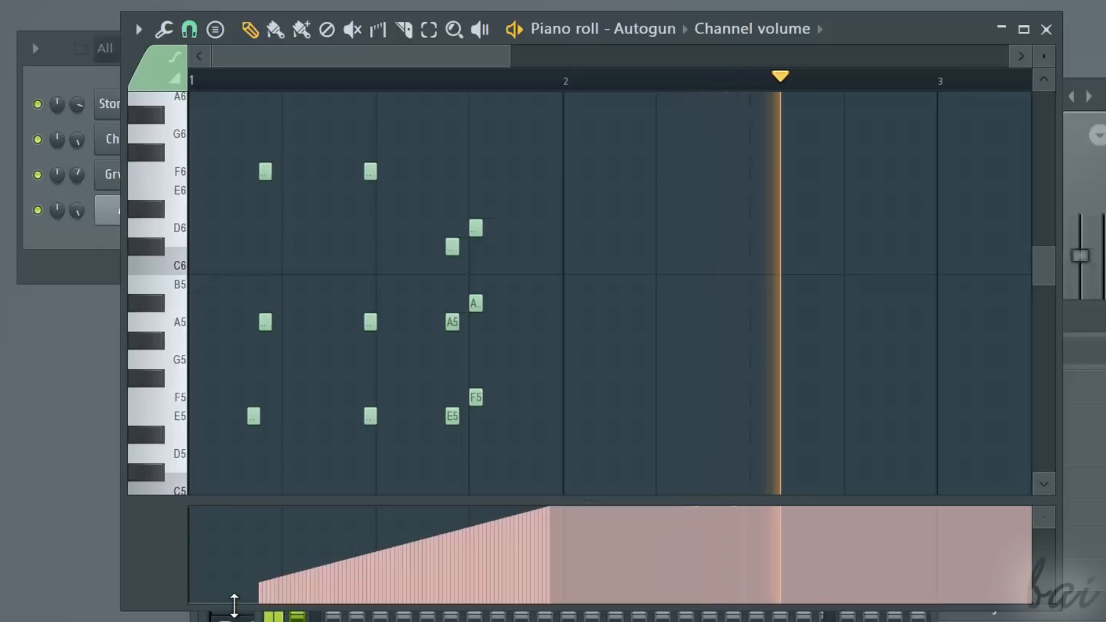
click(432, 79)
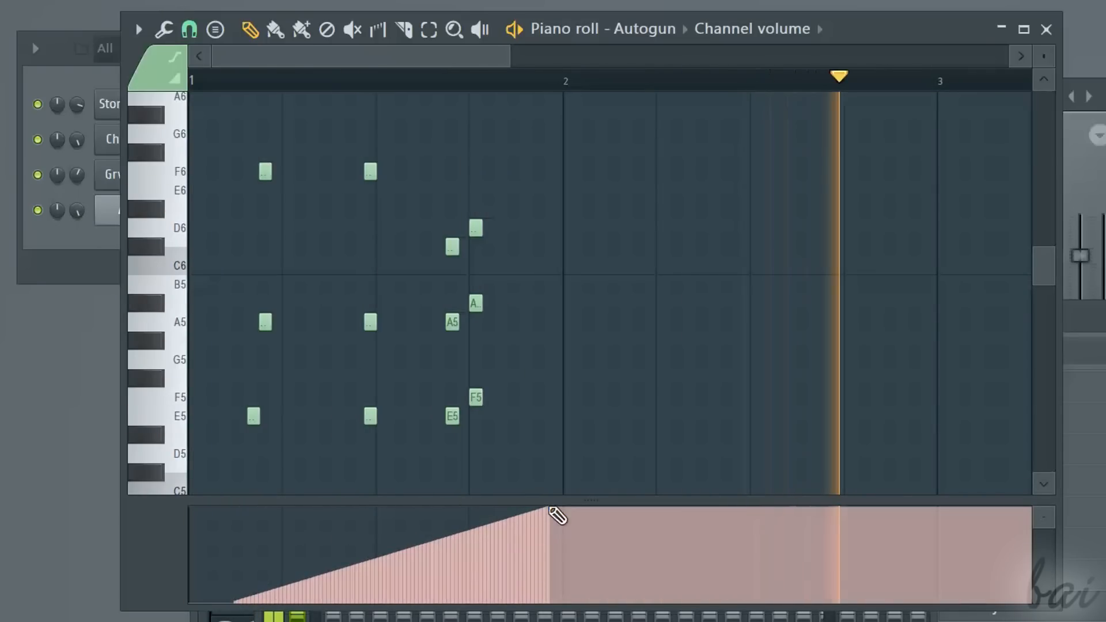
click(495, 77)
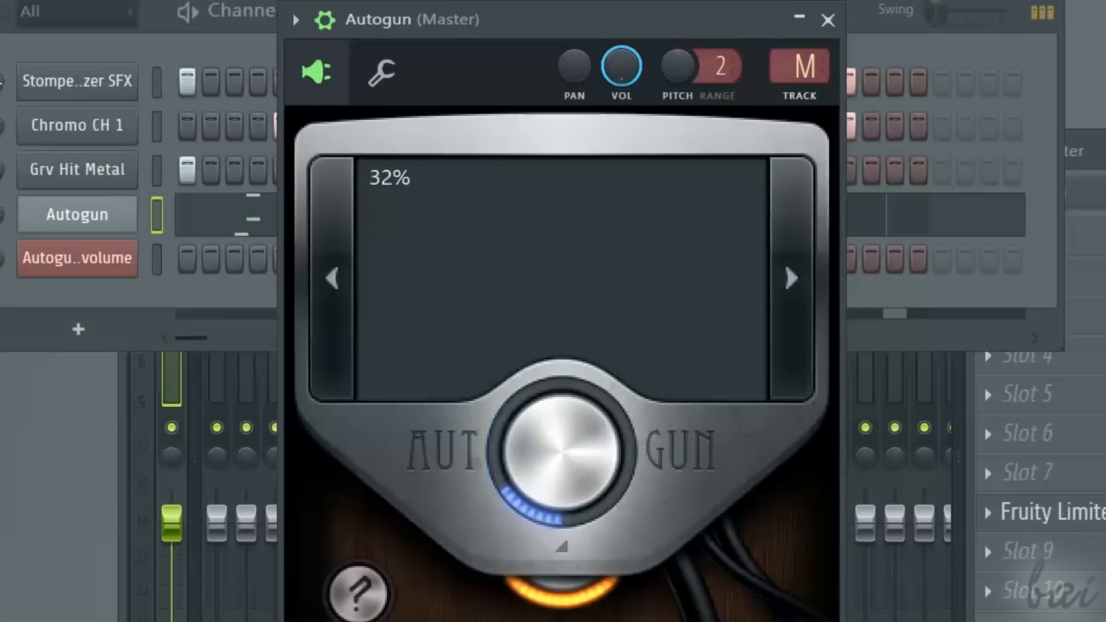
Edit Autogun's volume events as a stepped climb to bar 2 followed by two falling steps.
click(828, 20)
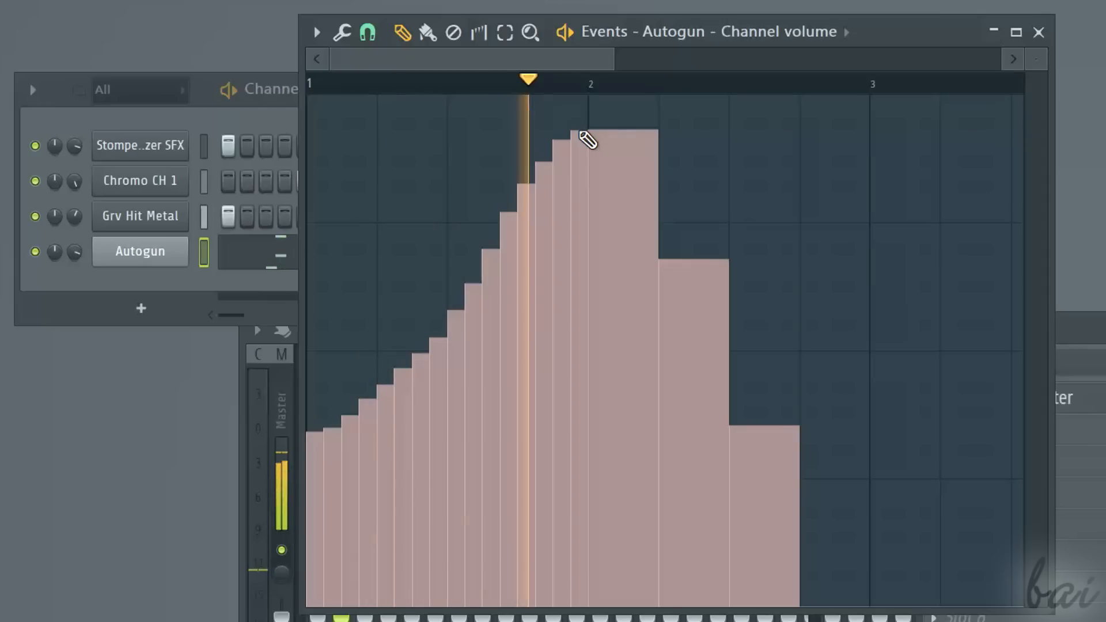
click(366, 32)
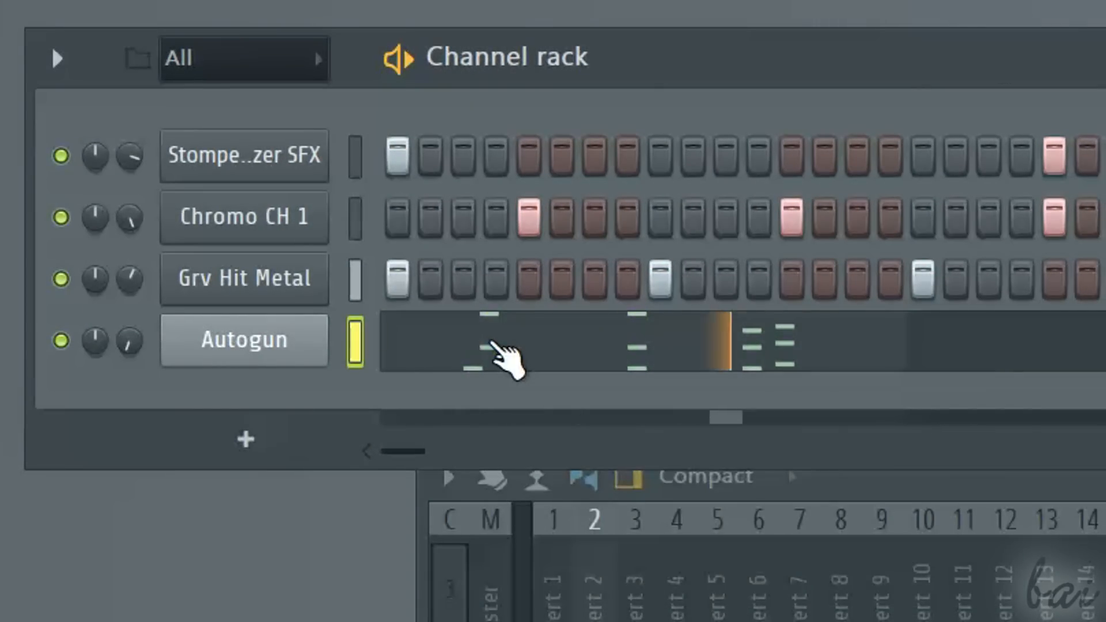
Reopen Autogun's Channel volume event editor via Automation > Edit events, now empty.
right_click(126, 341)
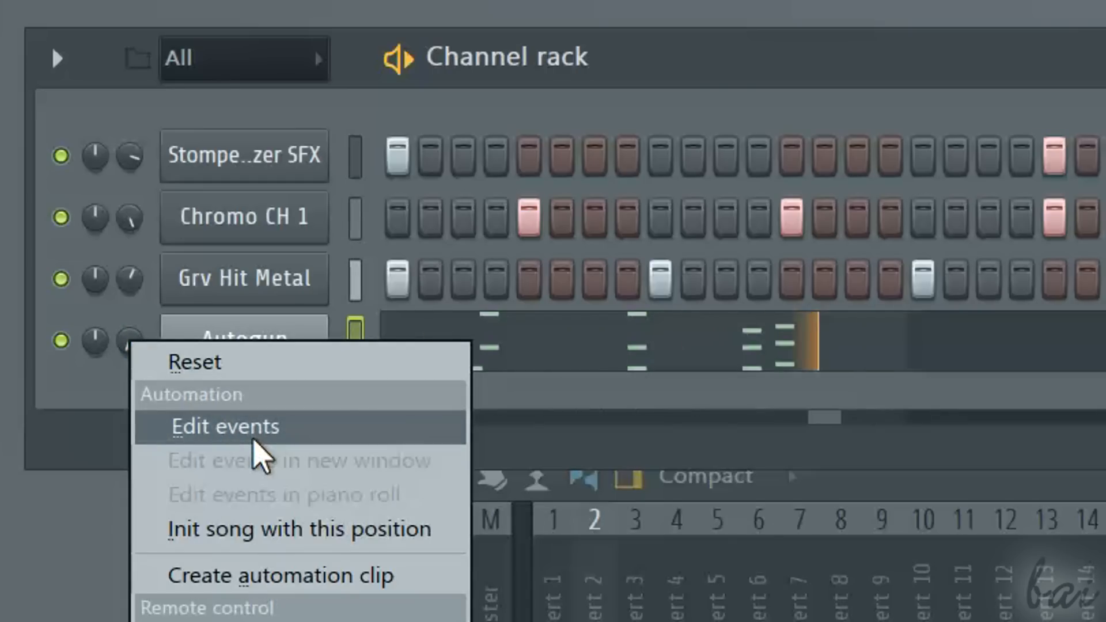
click(226, 426)
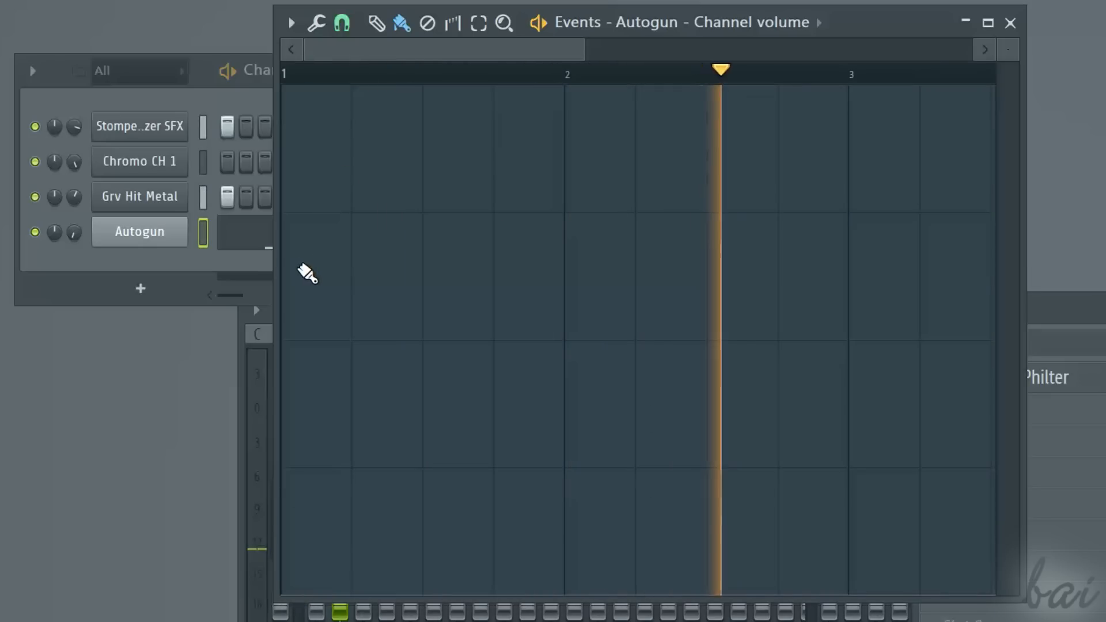
Brush a smooth volume hump peaking before bar 2 and dropping low by bar 3.
drag(285, 271, 415, 226)
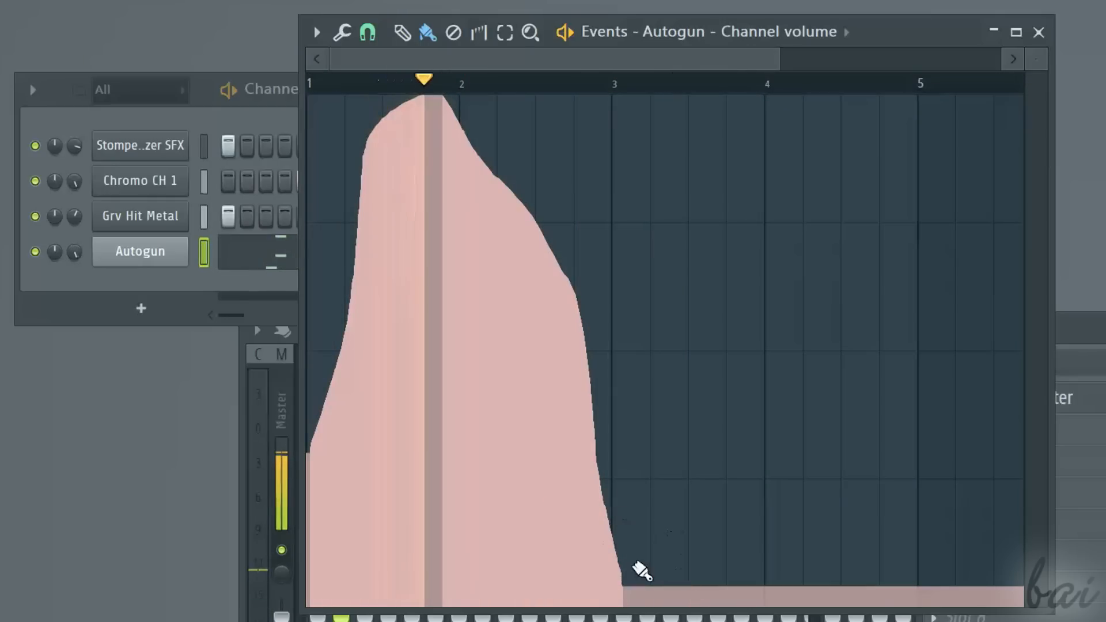
click(588, 79)
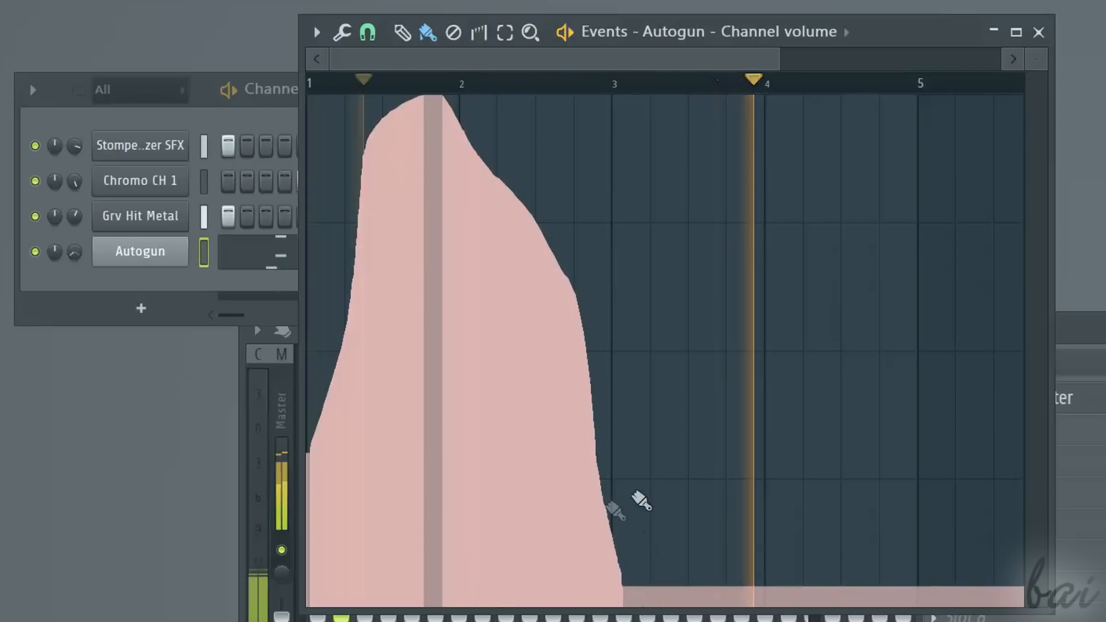
click(452, 32)
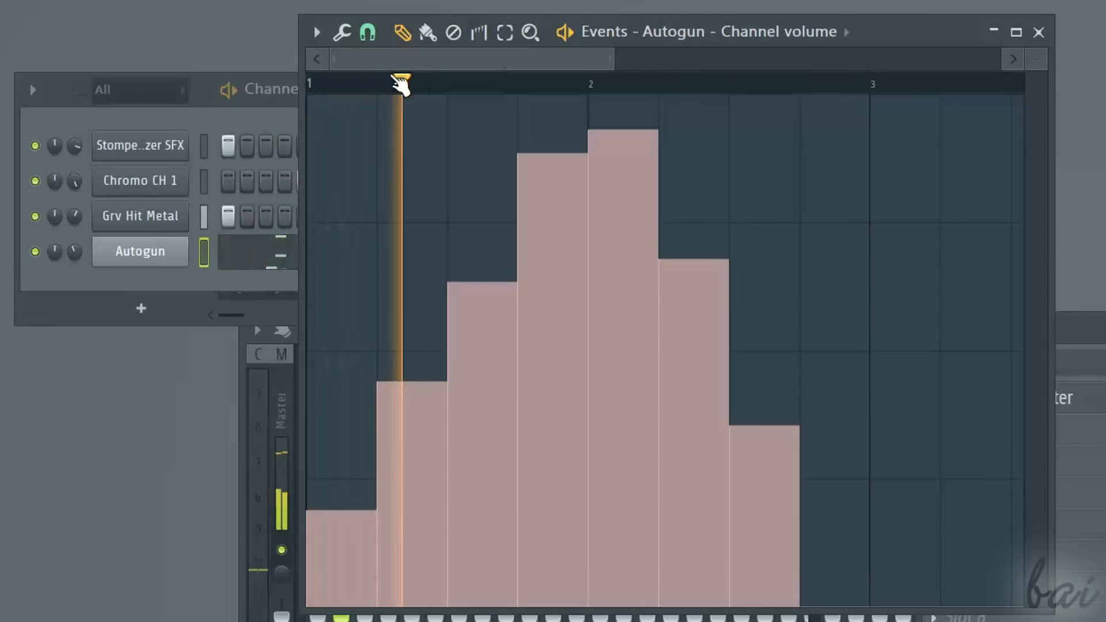
Redraw the first bar as many small rising volume steps peaking at bar 2.
click(365, 32)
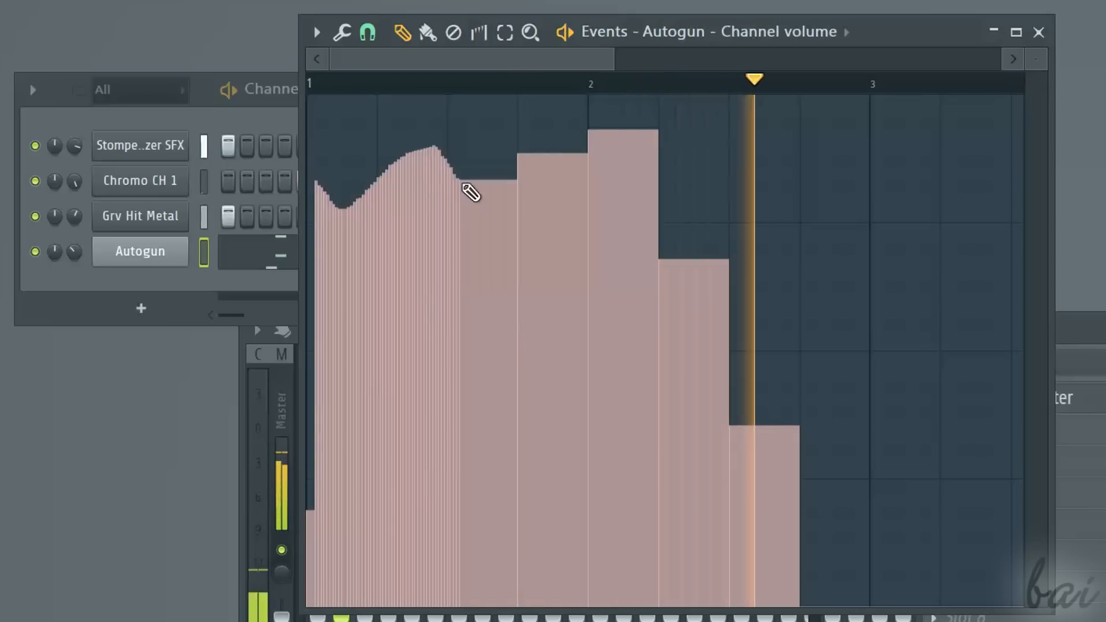
click(367, 32)
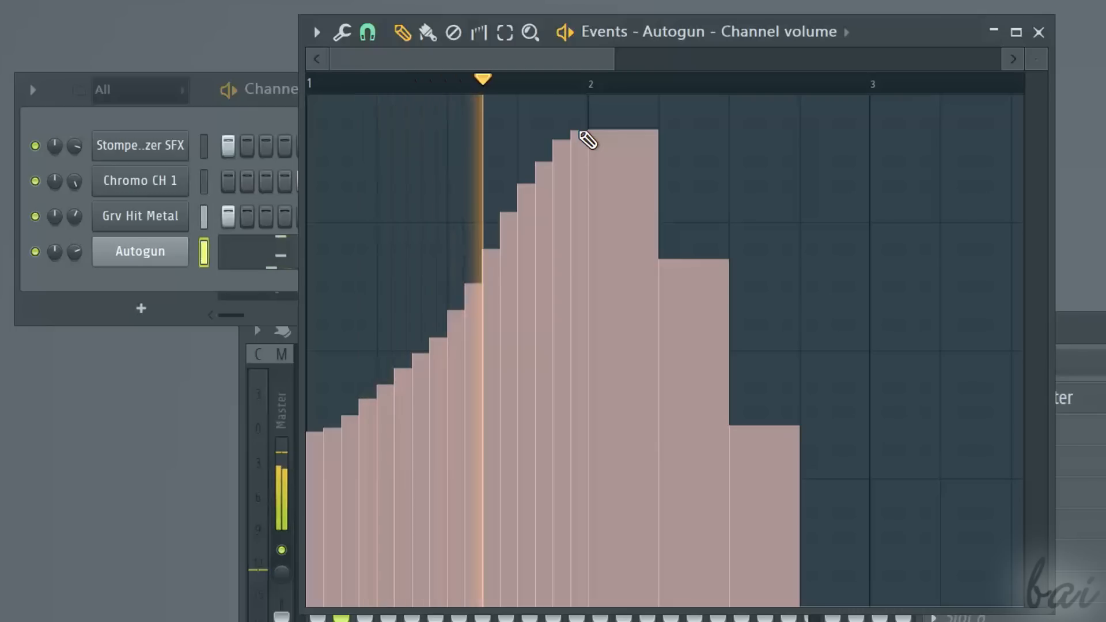
click(366, 33)
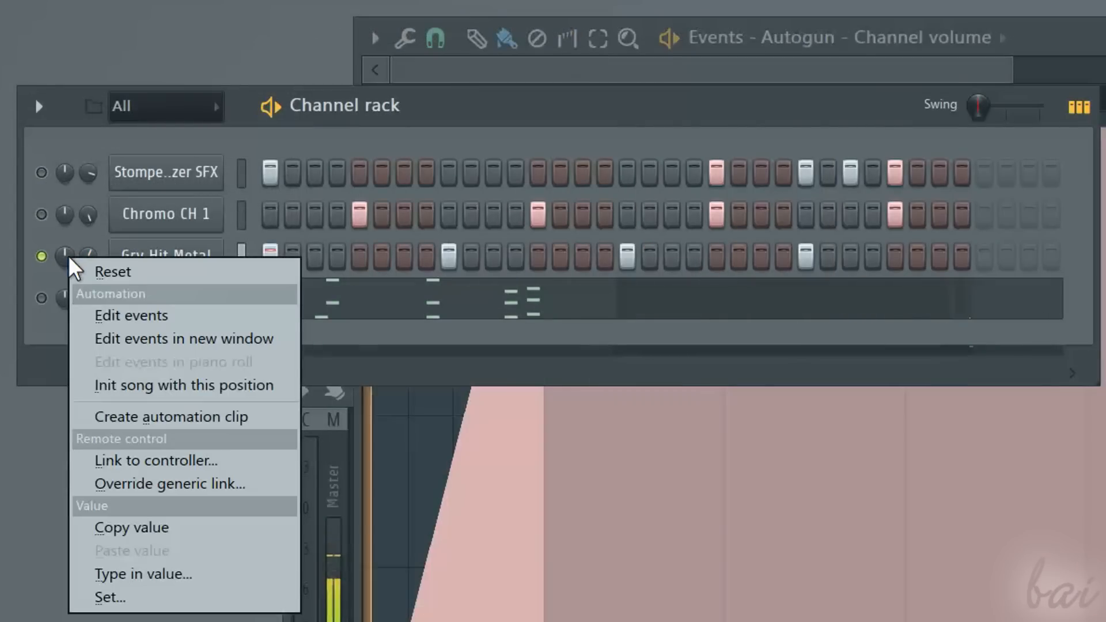
Paint Grv Hit Metal's Mute/solo events high across bars 1–5 with a gap before bar 2.
click(131, 315)
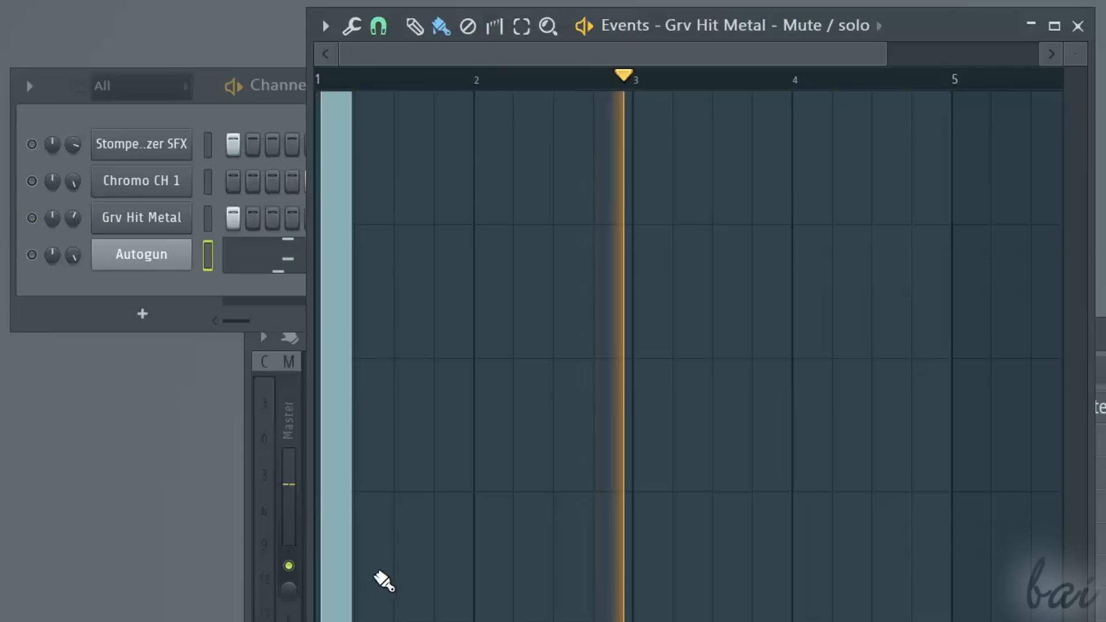
click(476, 76)
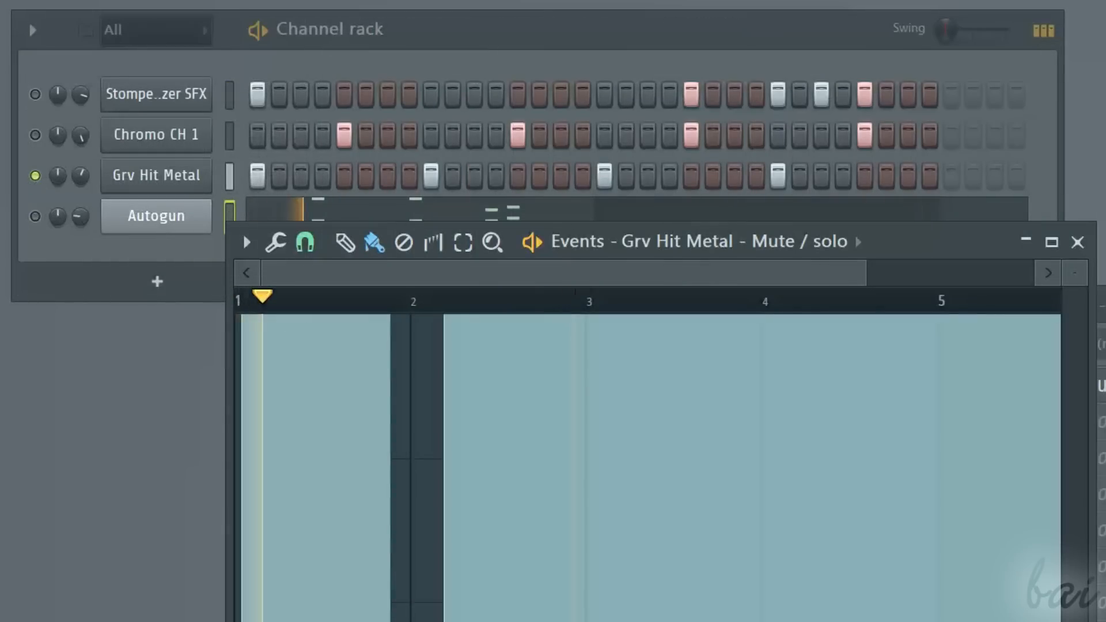
click(452, 295)
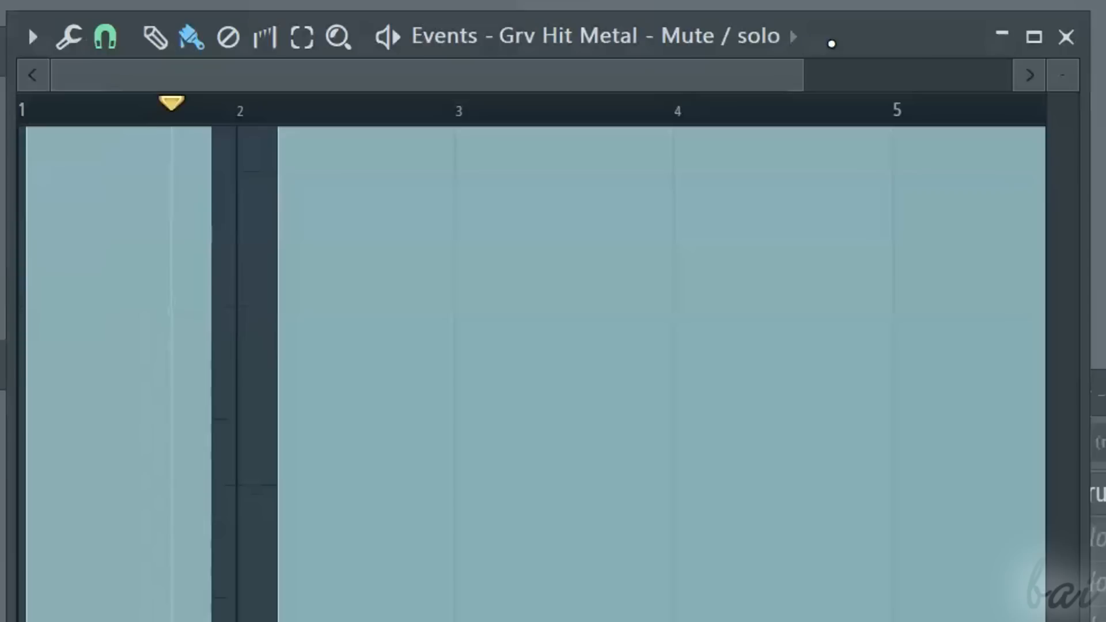
Retarget the event editor to Grv Hit Metal's Channel panning.
click(790, 36)
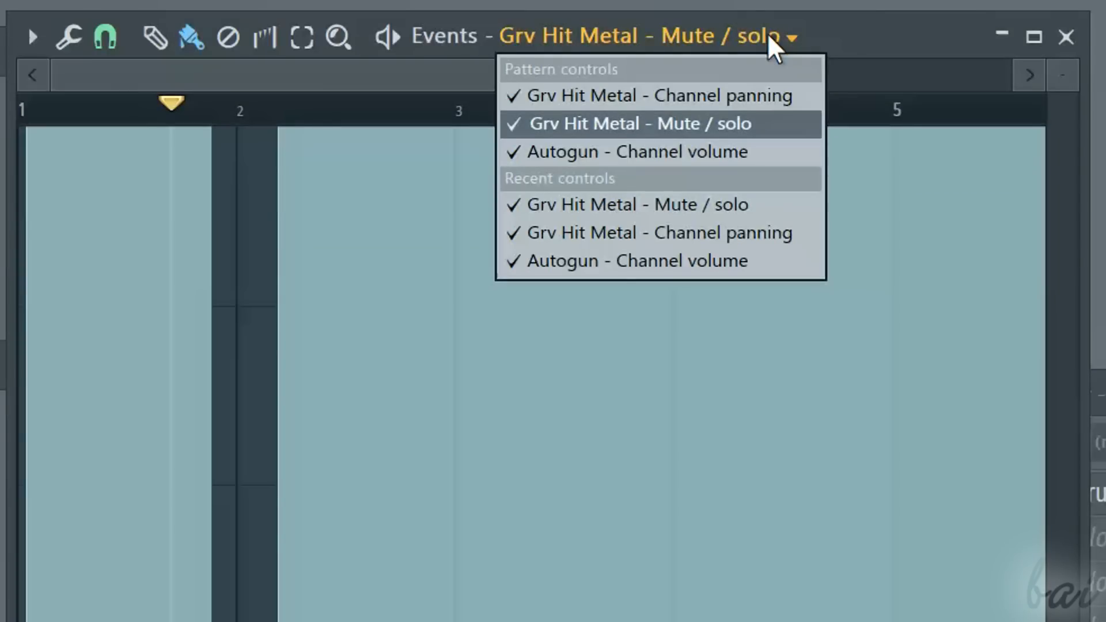
mouse_move(734, 233)
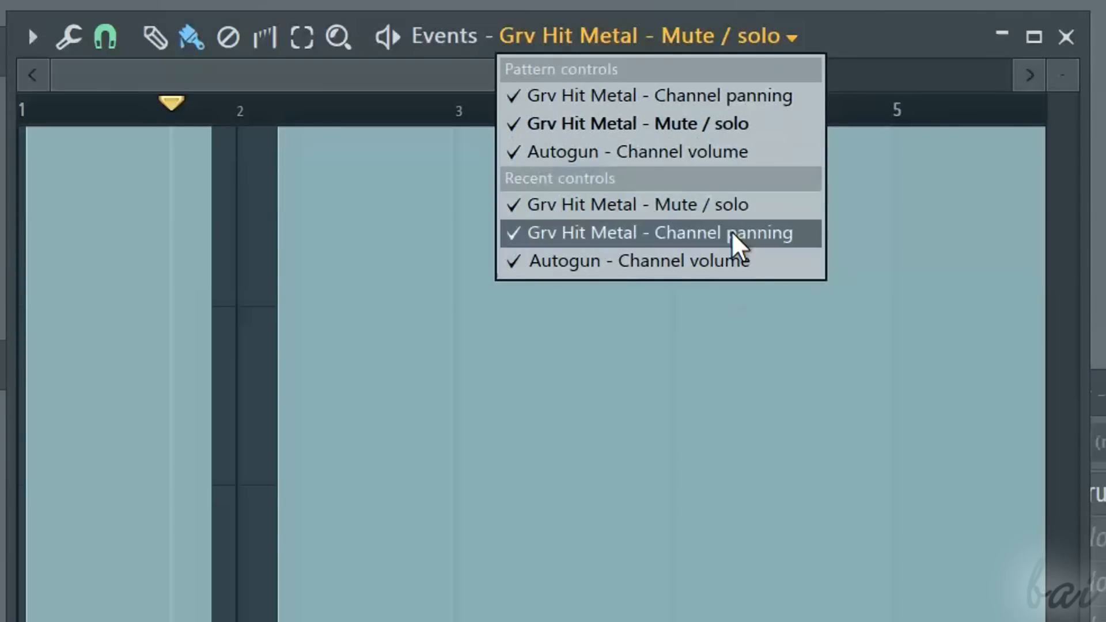
mouse_move(691, 96)
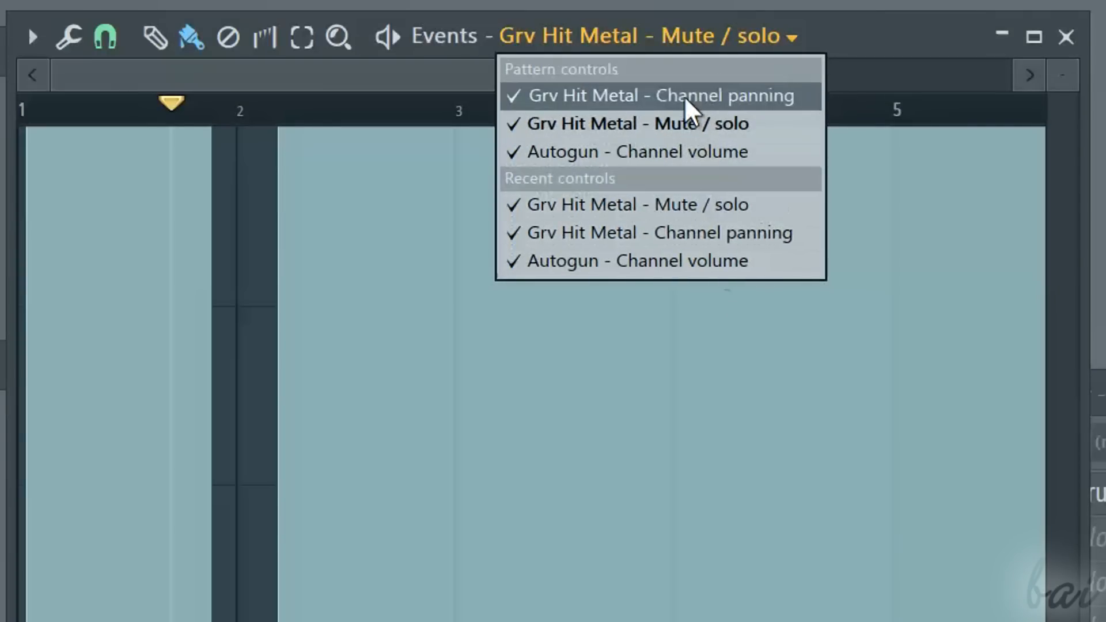
click(646, 151)
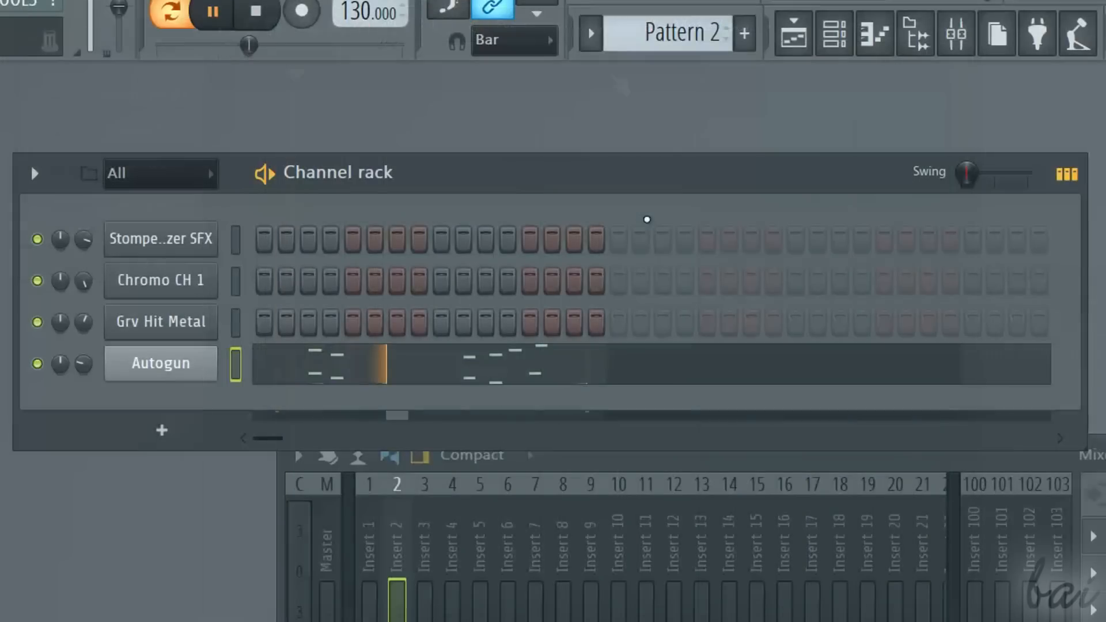
Switch the channel rack from Pattern 2 to Pattern 1 via the pattern selector.
click(588, 34)
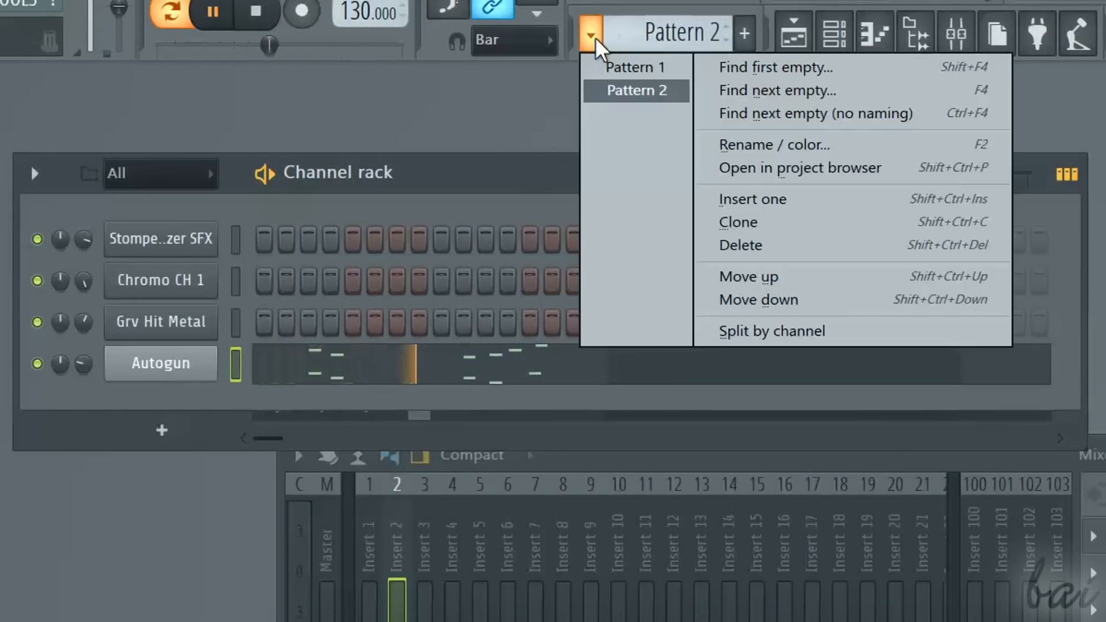
click(636, 67)
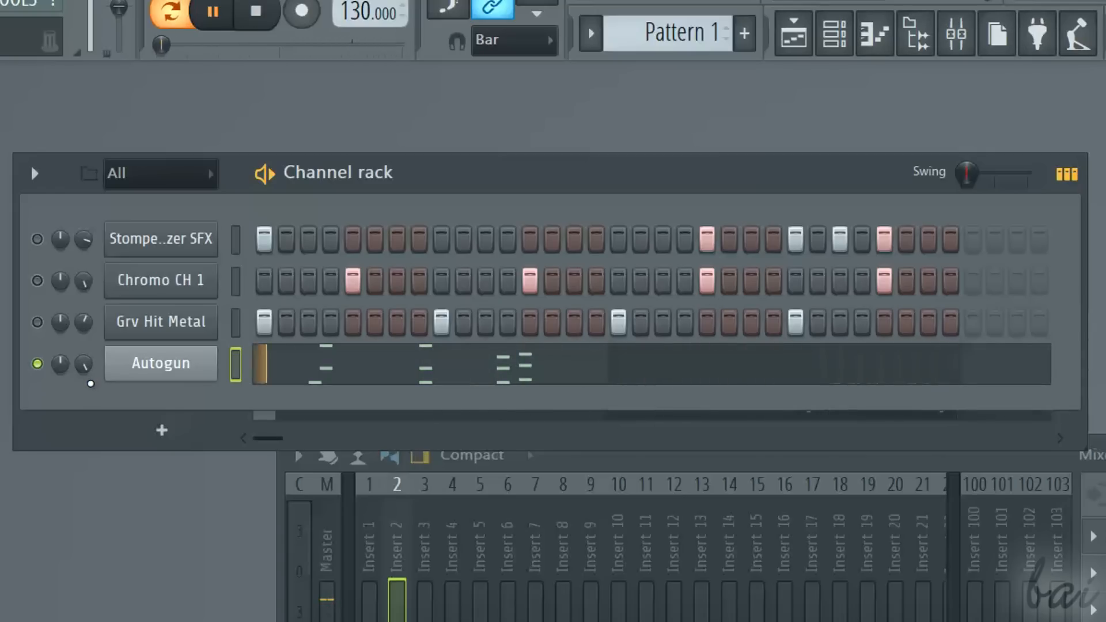
click(590, 34)
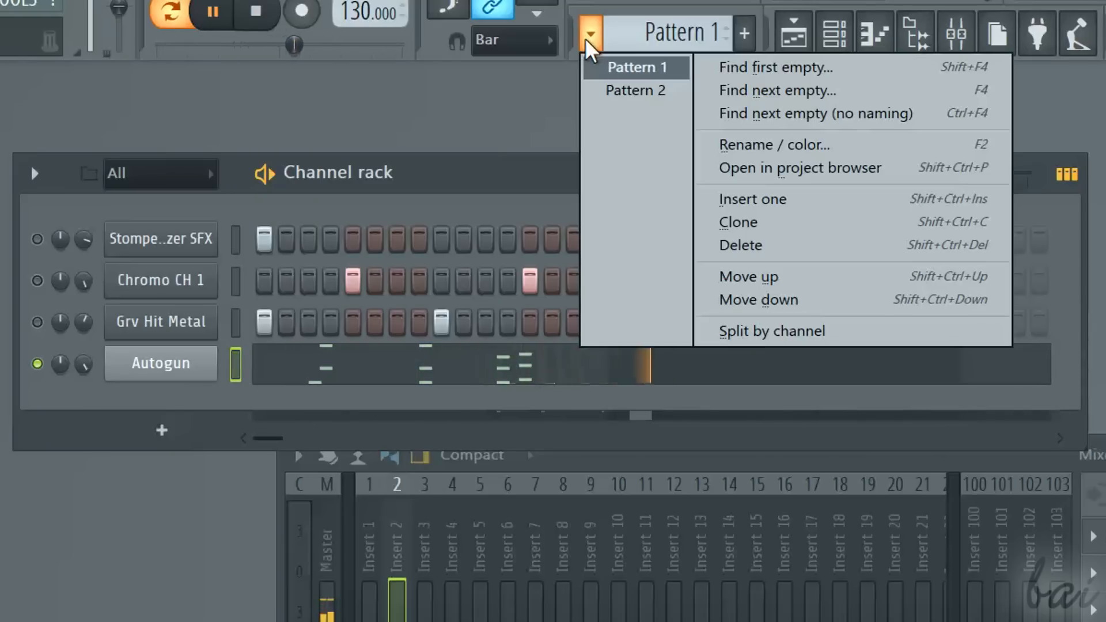
click(634, 90)
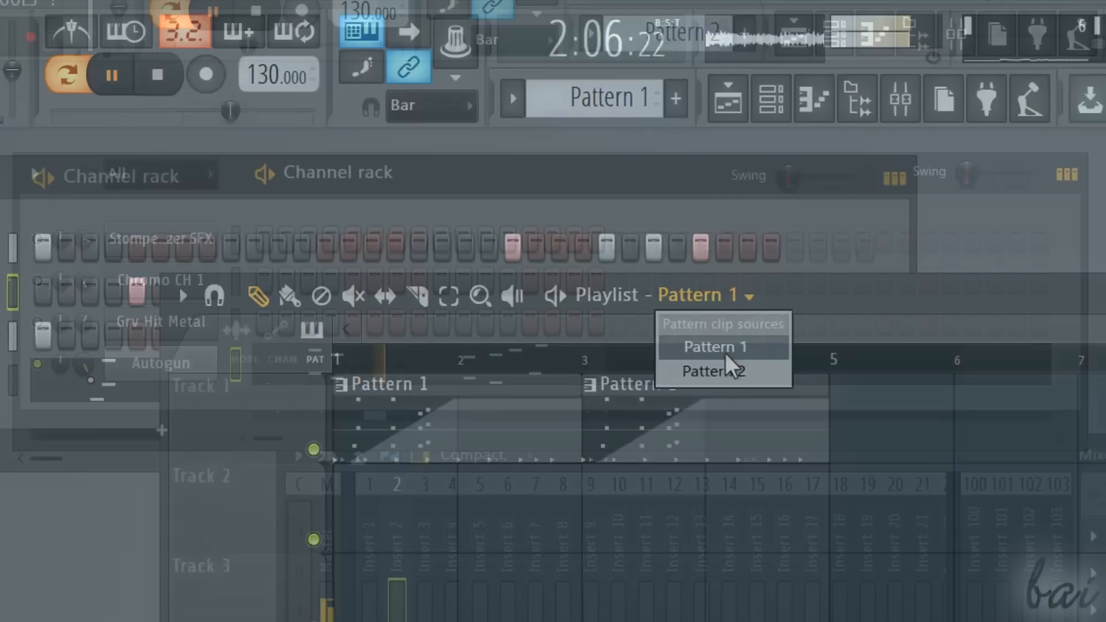
Choose Pattern 1 as the Playlist clip source and play the song.
click(713, 372)
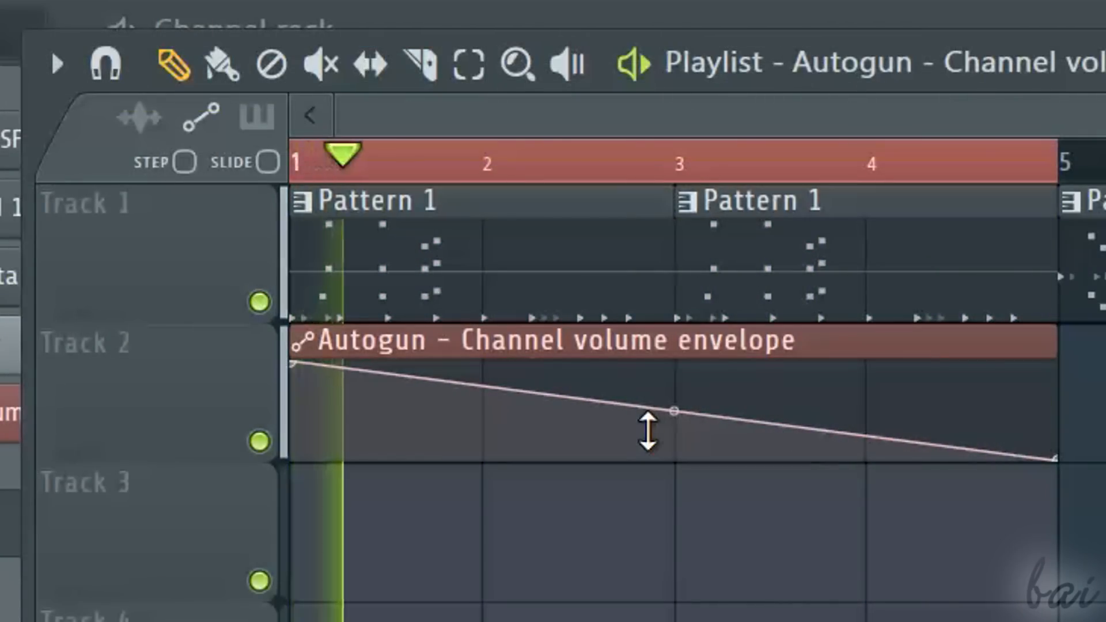
click(546, 156)
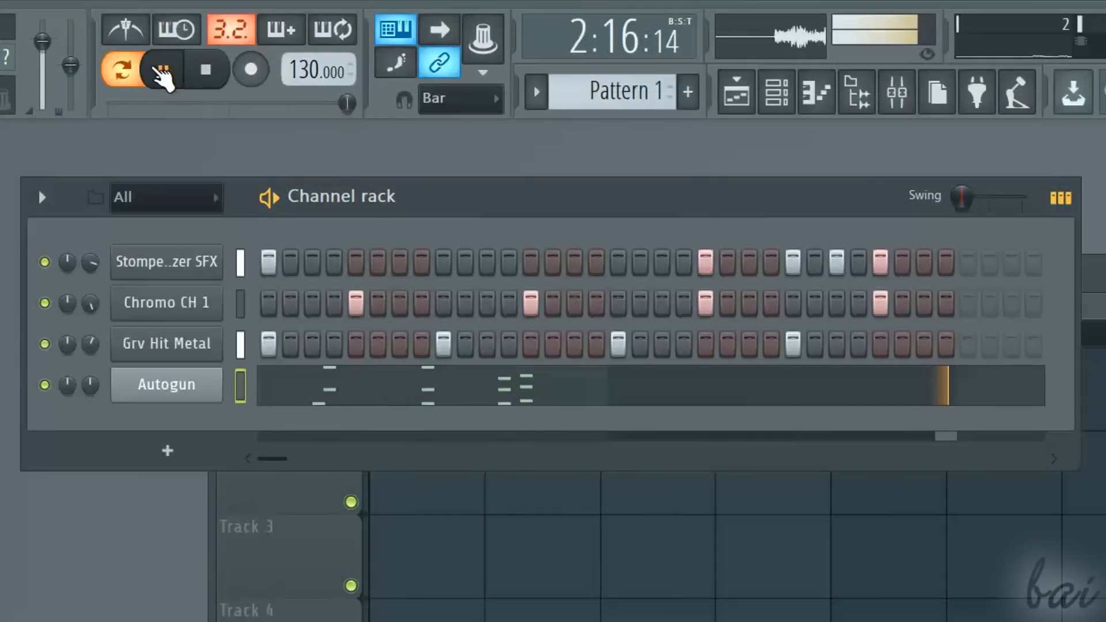
Create an Autogun channel volume automation clip on Track 2 and shape its dipping, rising, falling curve.
click(162, 70)
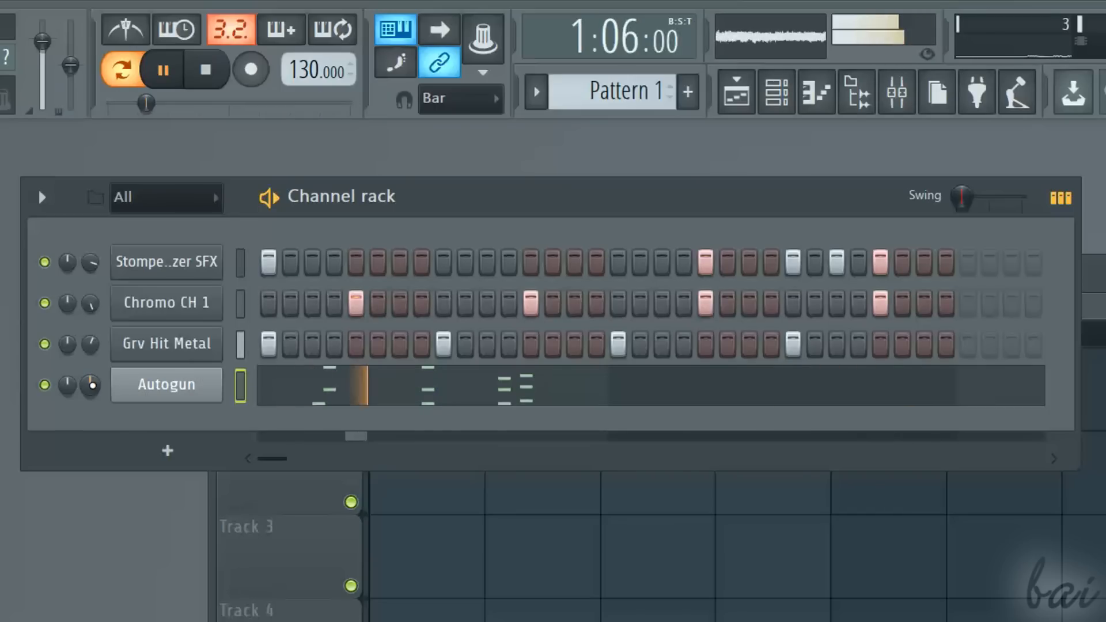
right_click(90, 384)
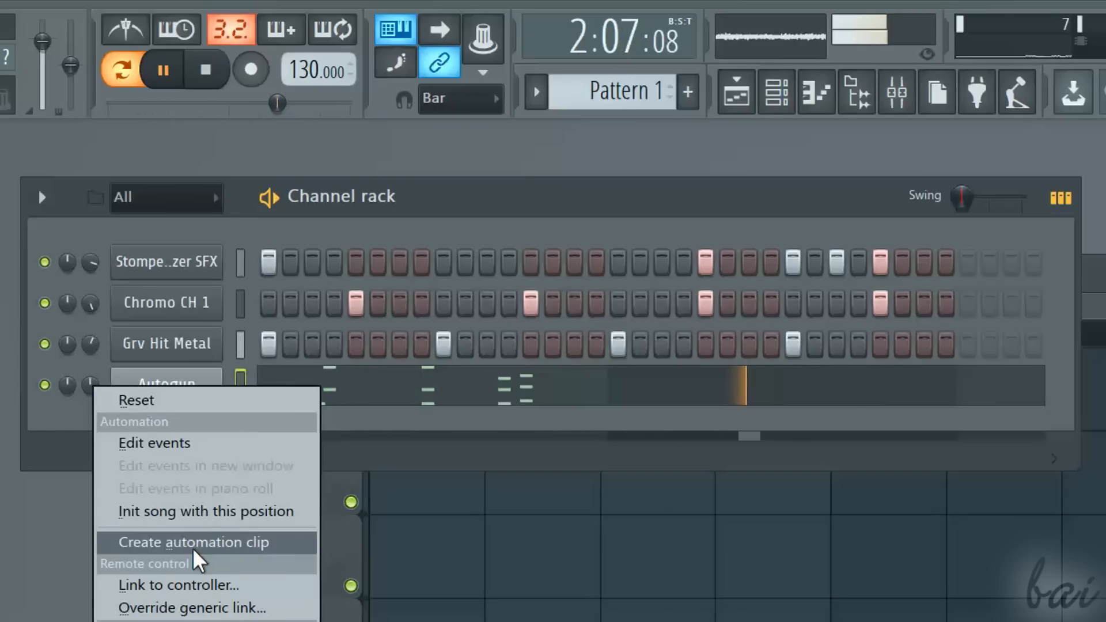
click(193, 541)
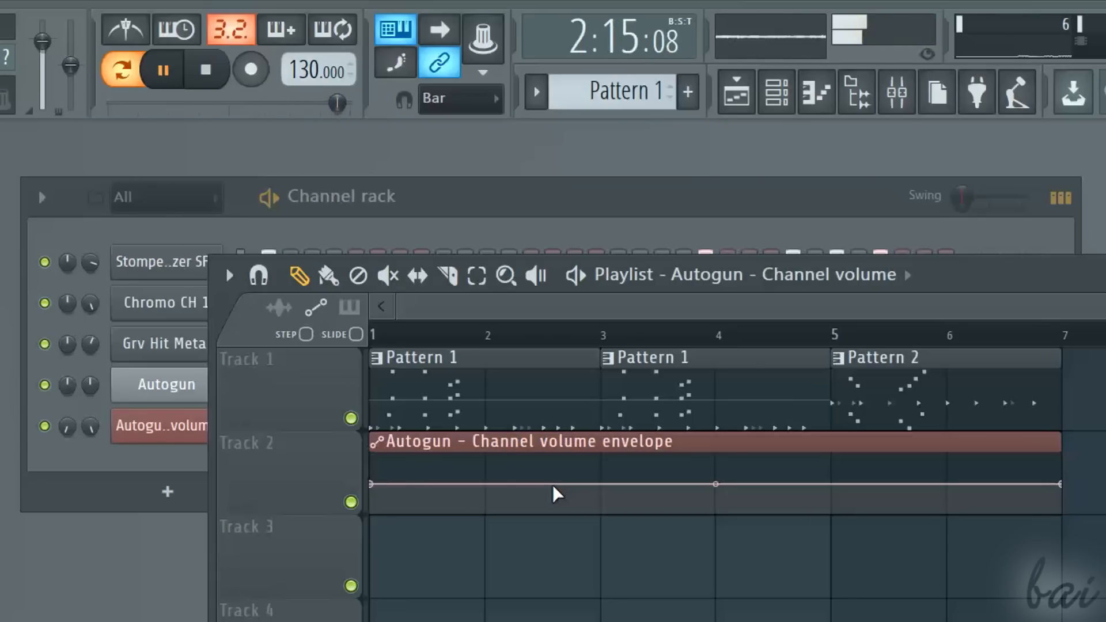
click(162, 71)
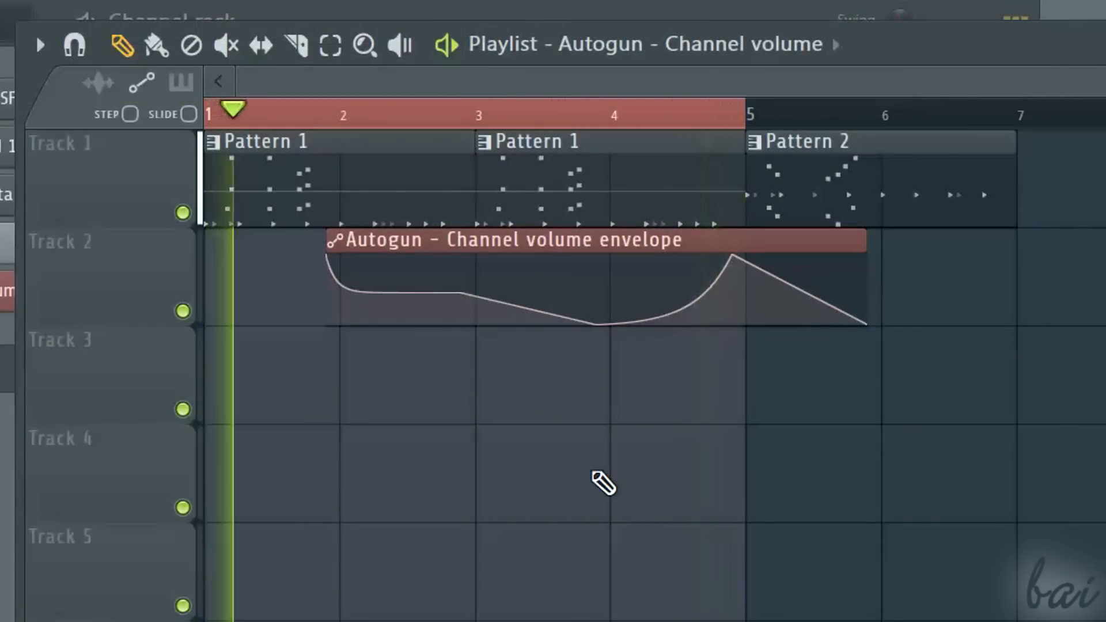
Extend the Autogun volume envelope clip to bar 5 and adjust a point's curve.
click(377, 112)
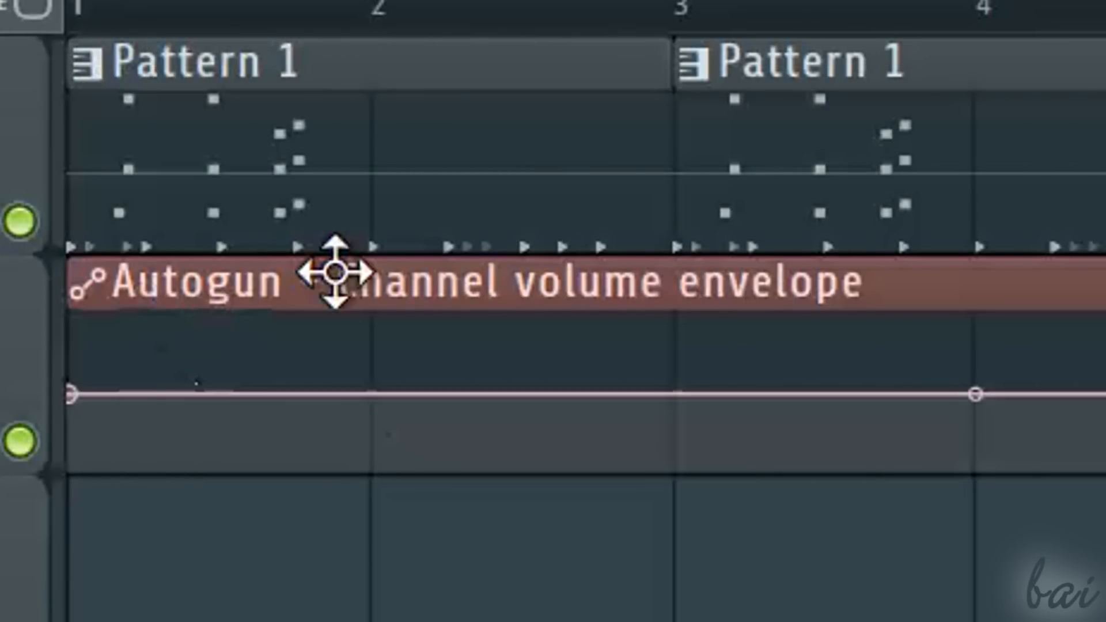
mouse_move(670, 398)
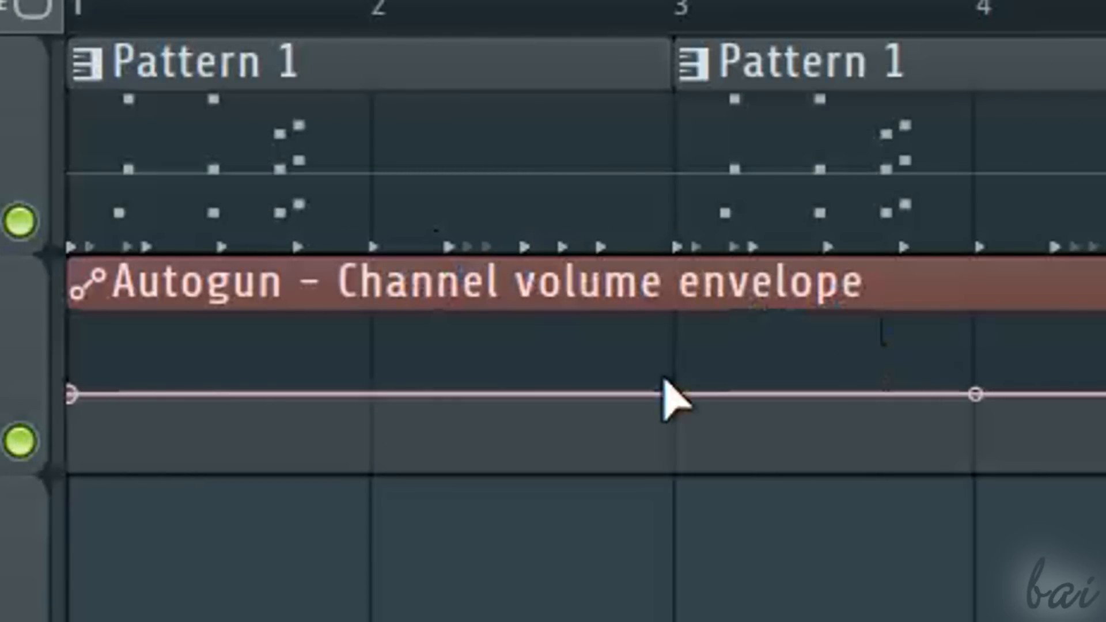
mouse_move(557, 423)
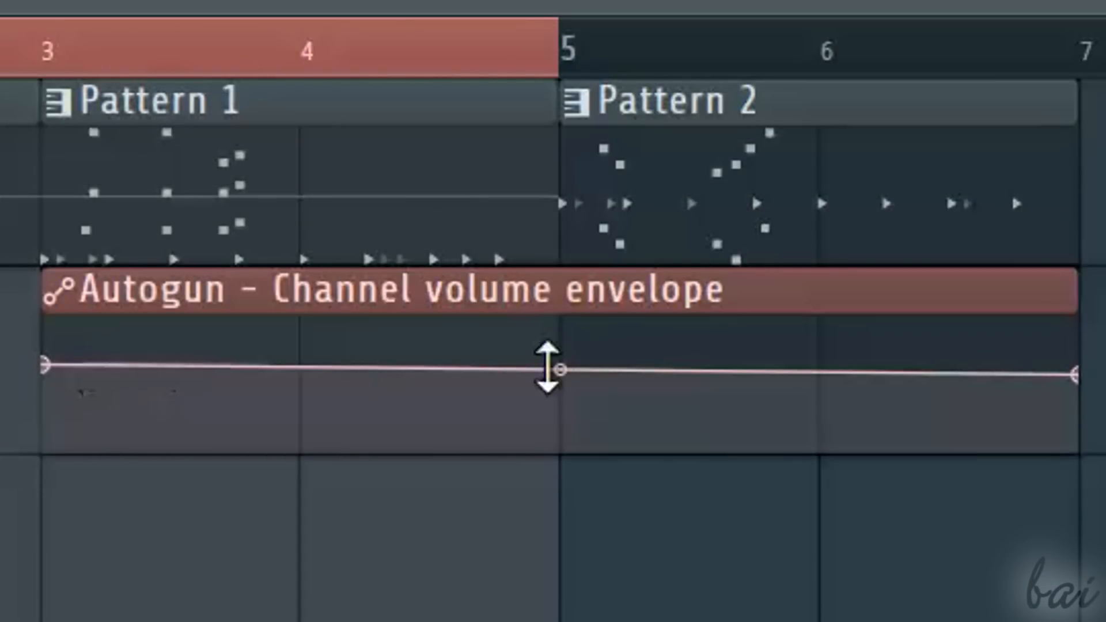
mouse_move(92, 384)
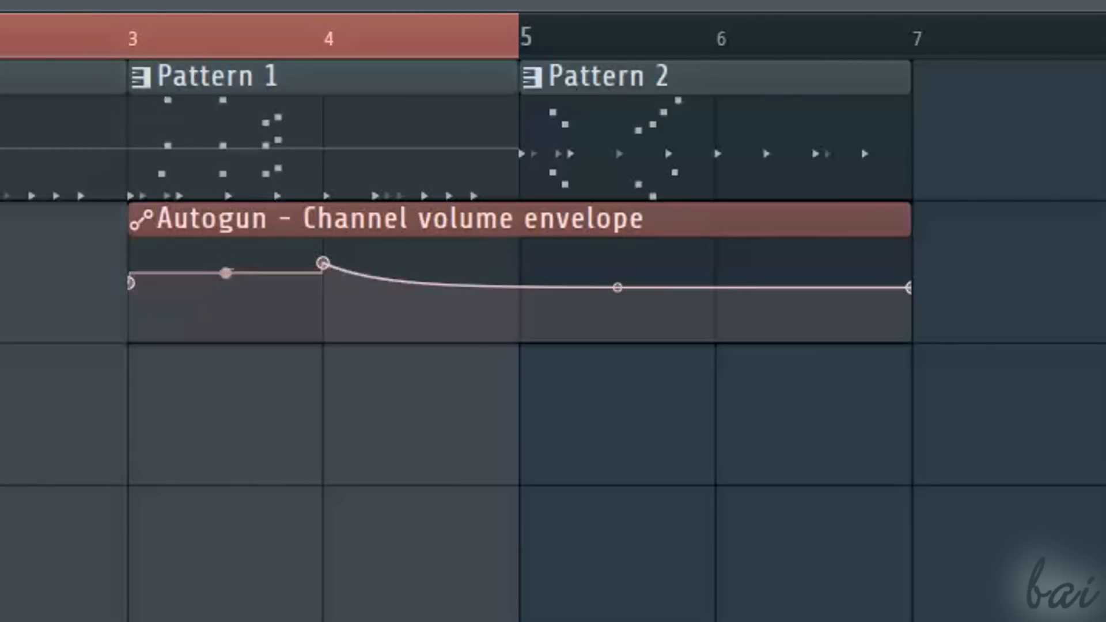
right_click(323, 265)
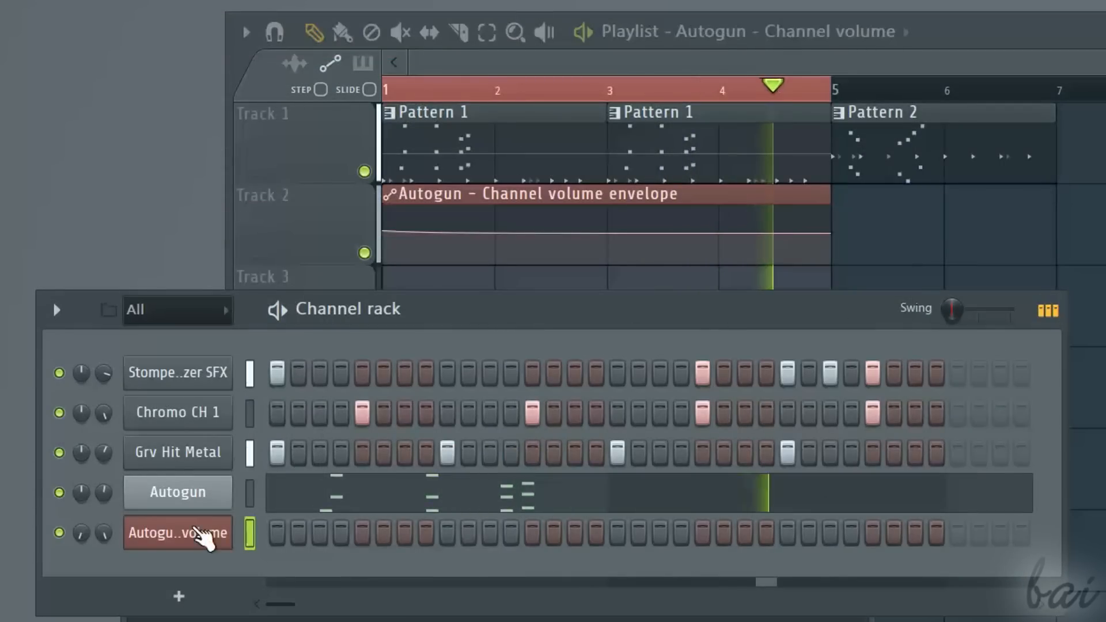
Switch the Autogun volume clip to LFO mode and open Edit events for its Speed knob.
click(178, 532)
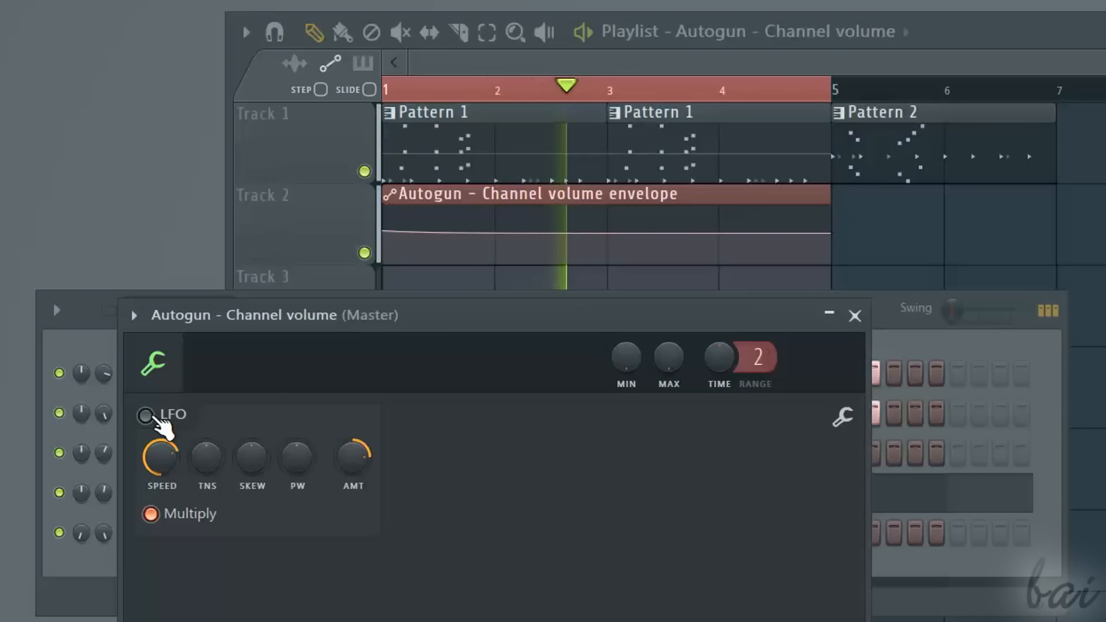
click(146, 415)
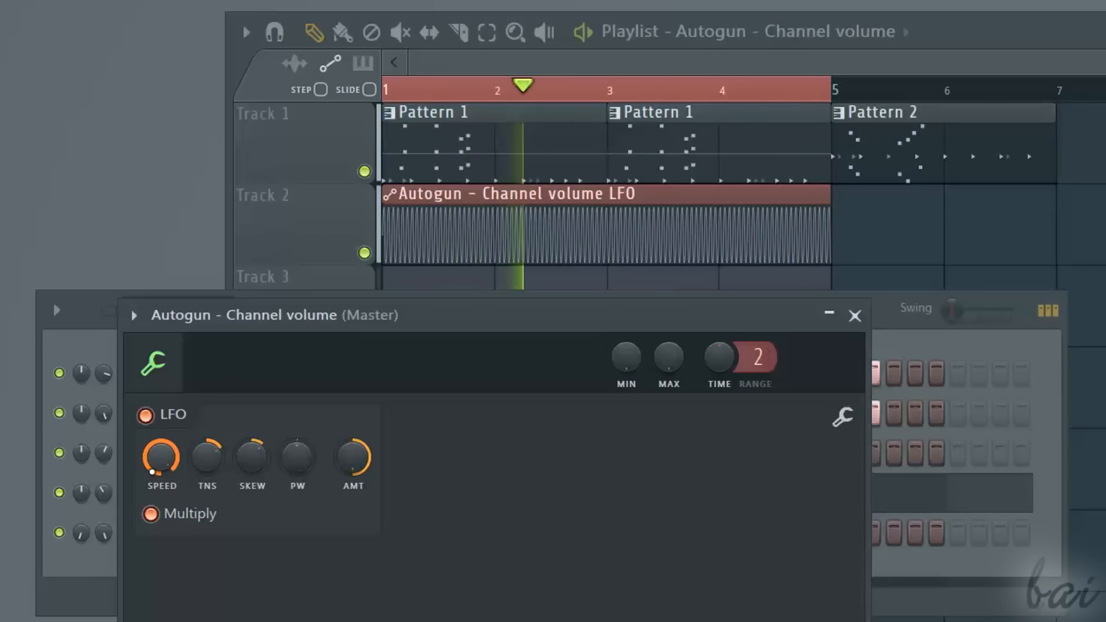
right_click(161, 457)
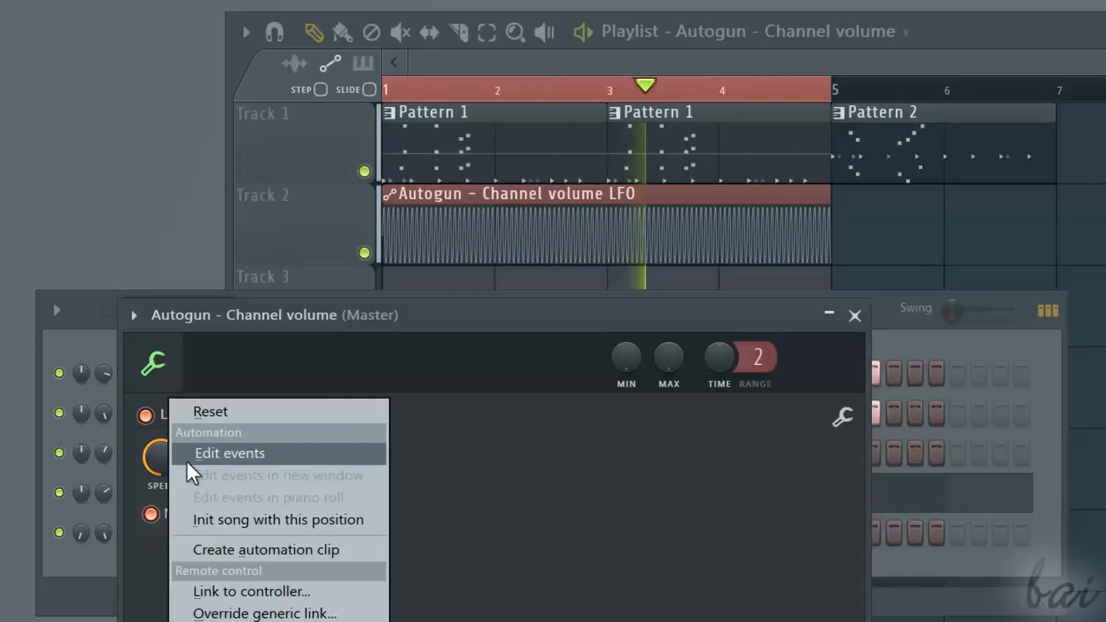
click(228, 453)
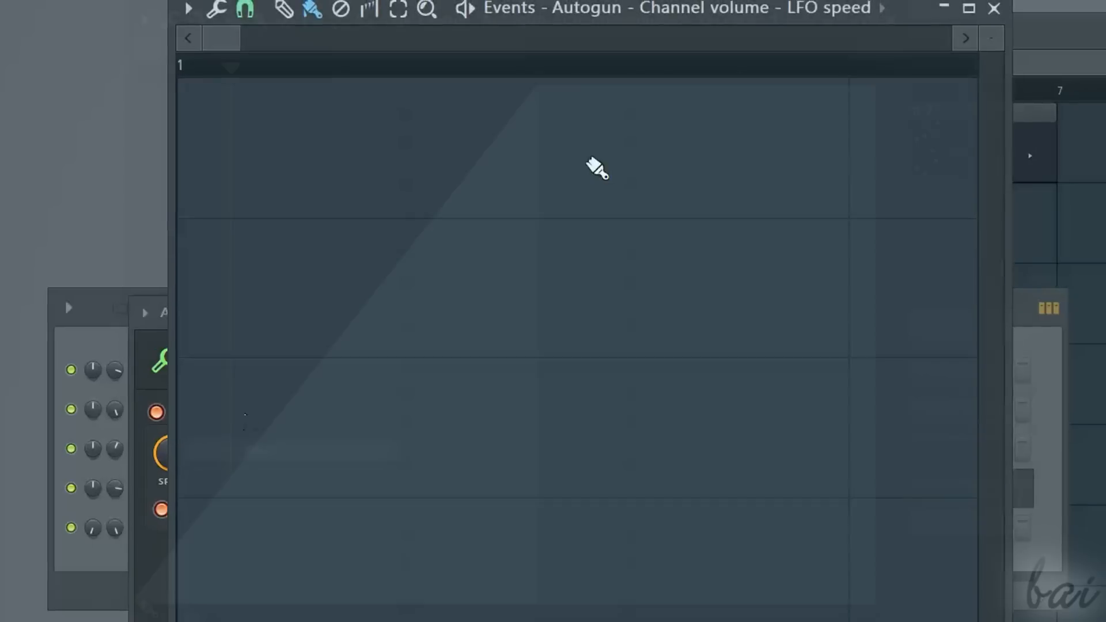